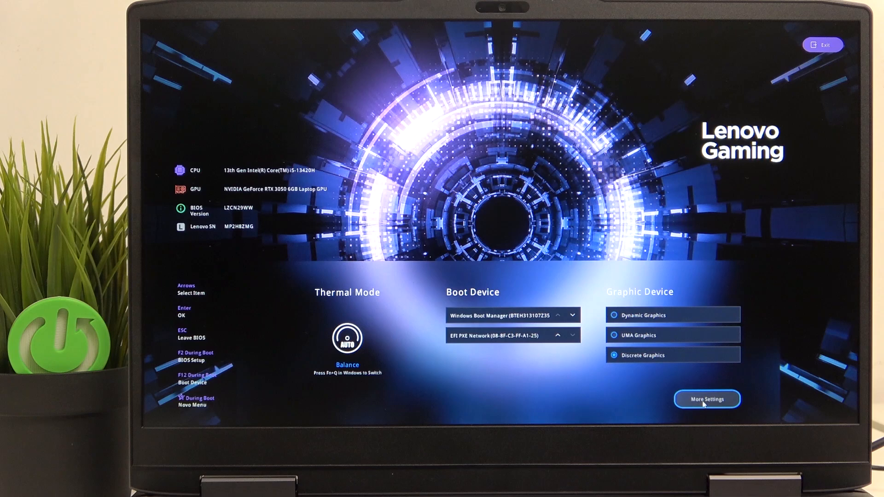
Step: Enter the advanced BIOS setup via More Settings, landing on the Information page
left_click(707, 398)
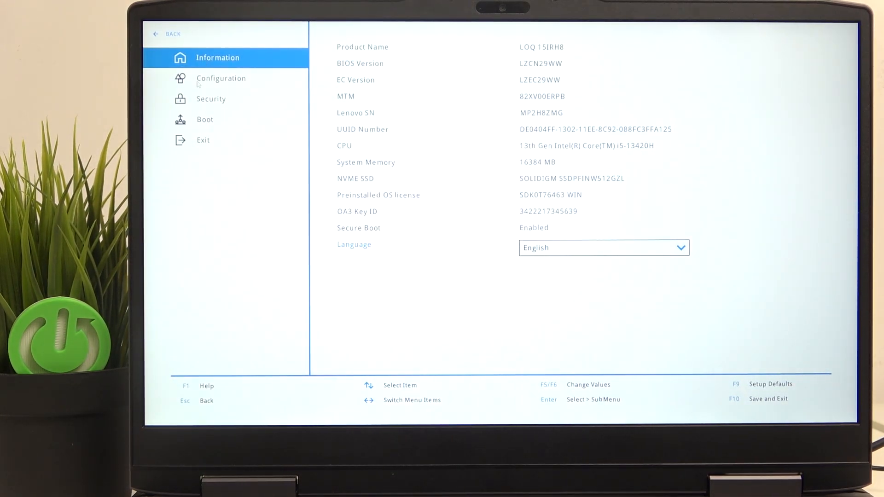
Step: Navigate the Configuration page down to the Intel Virtualization Technology setting (currently Enabled)
left_click(221, 77)
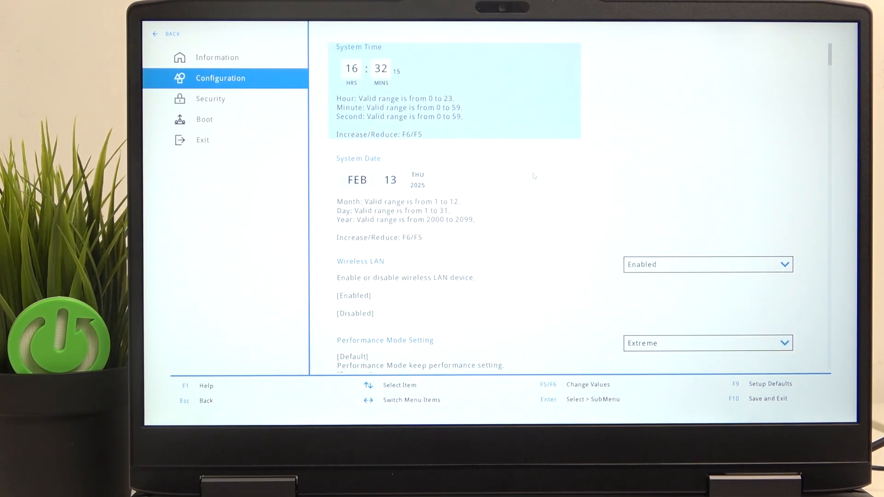
scroll("down", 3)
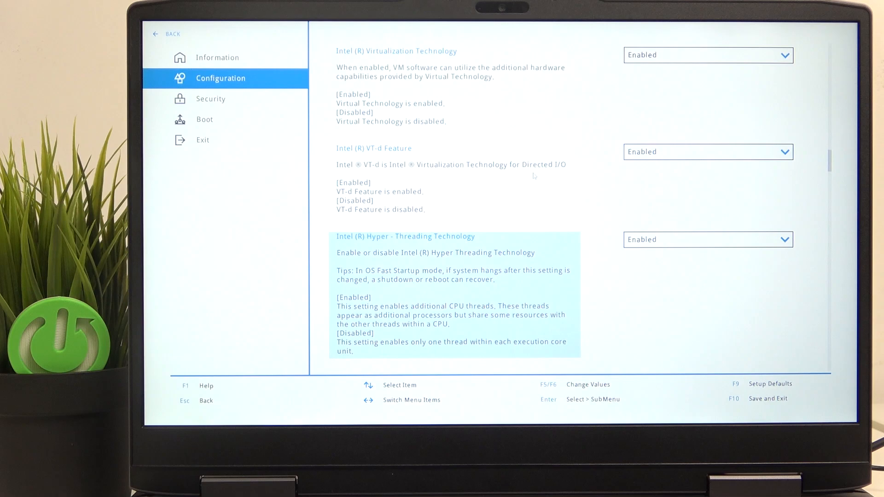
key("up")
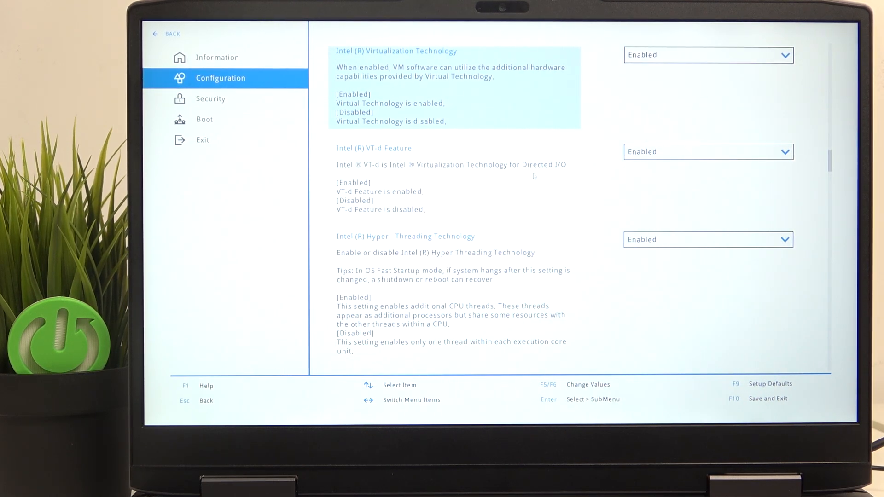
Step: Show the Enabled/Disabled choices for the Intel VT-d Feature setting, currently Enabled
left_click(707, 55)
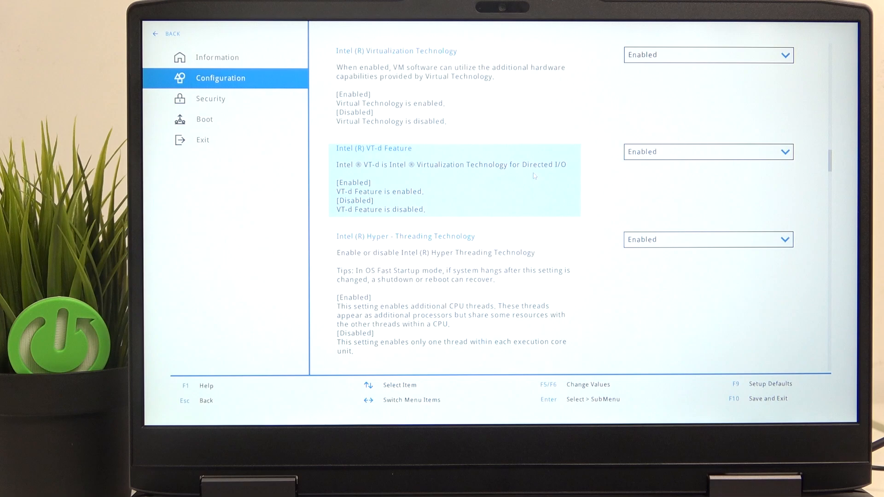
left_click(707, 151)
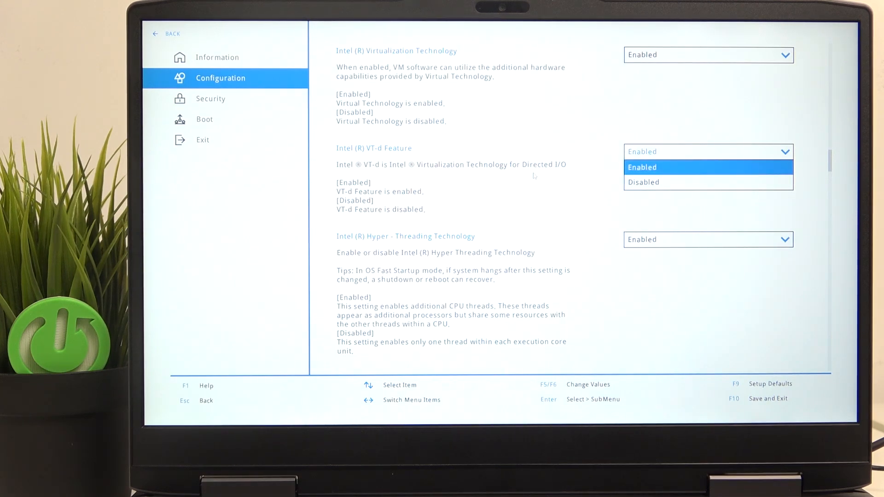